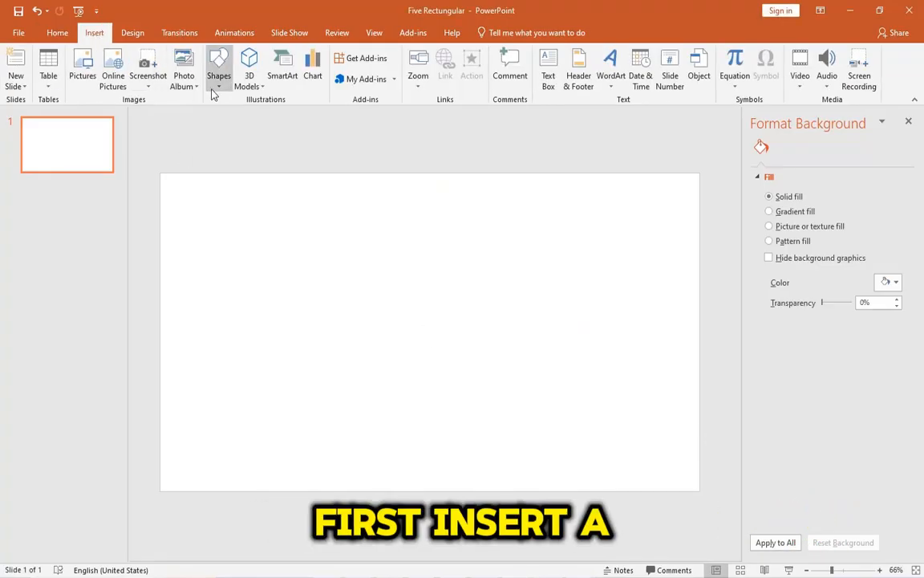
- Draw a rounded rectangle, duplicate it to four and distribute them horizontally across the slide
left_click(218, 67)
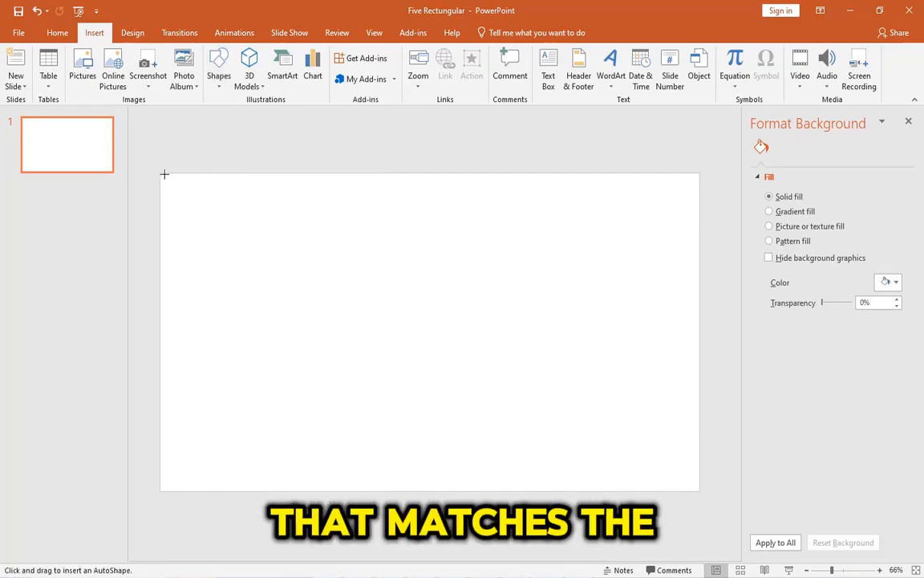
left_click_drag(163, 173, 315, 472)
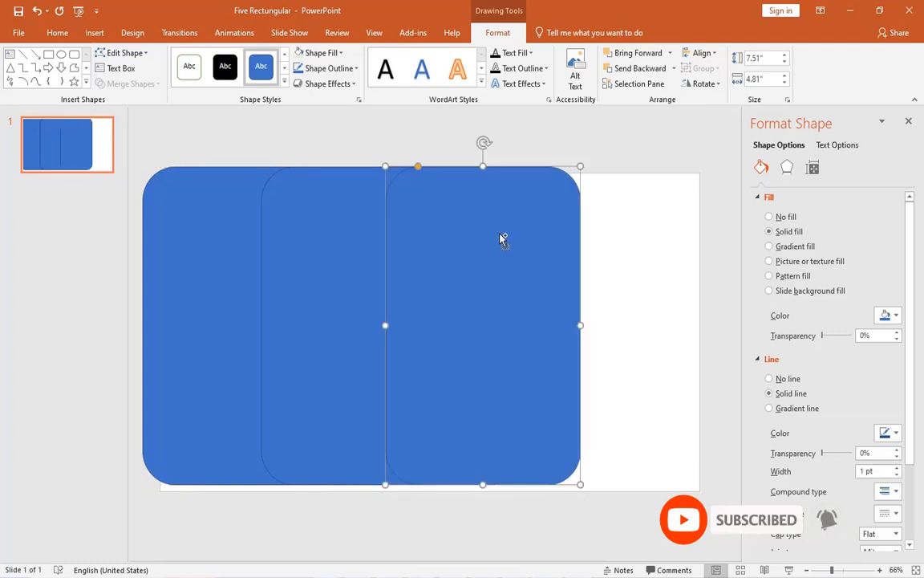
left_click(613, 238)
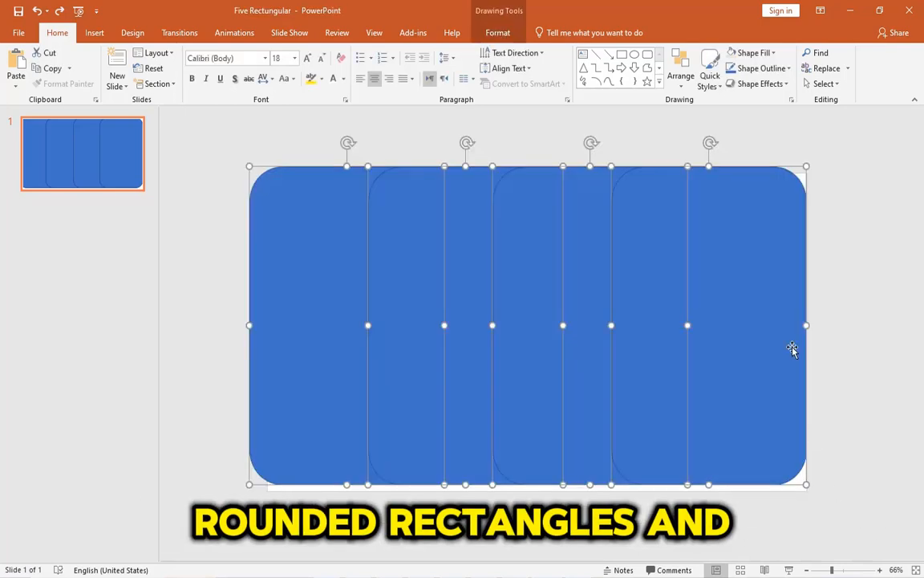
left_click(497, 32)
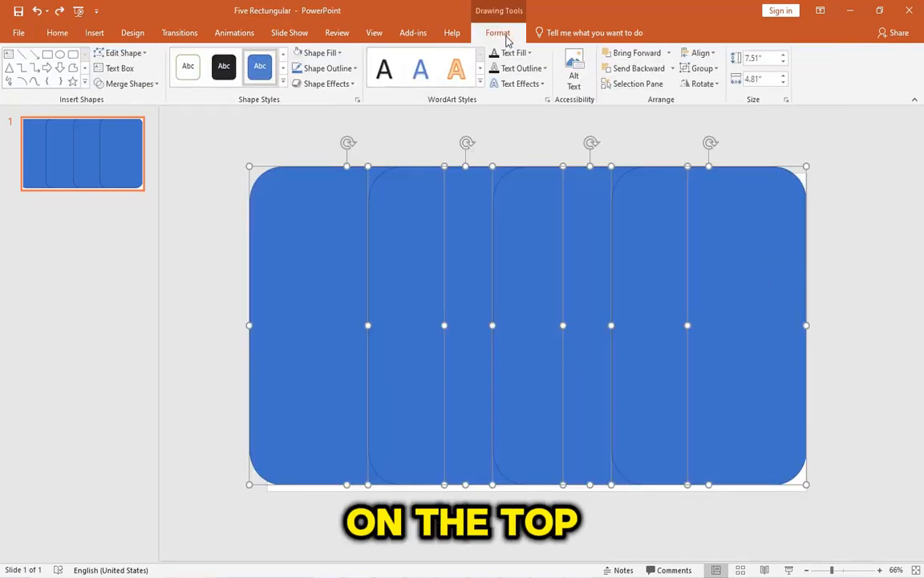
left_click(700, 51)
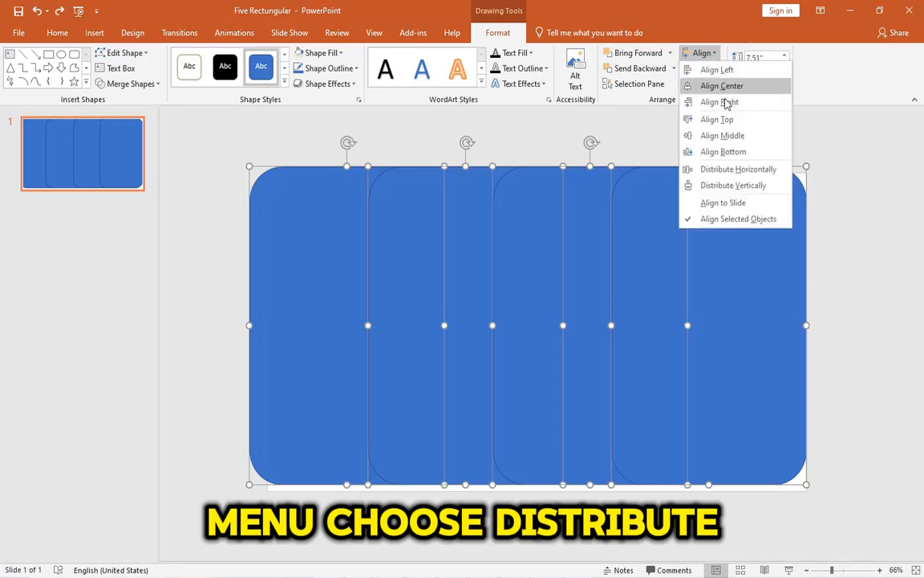
left_click(738, 168)
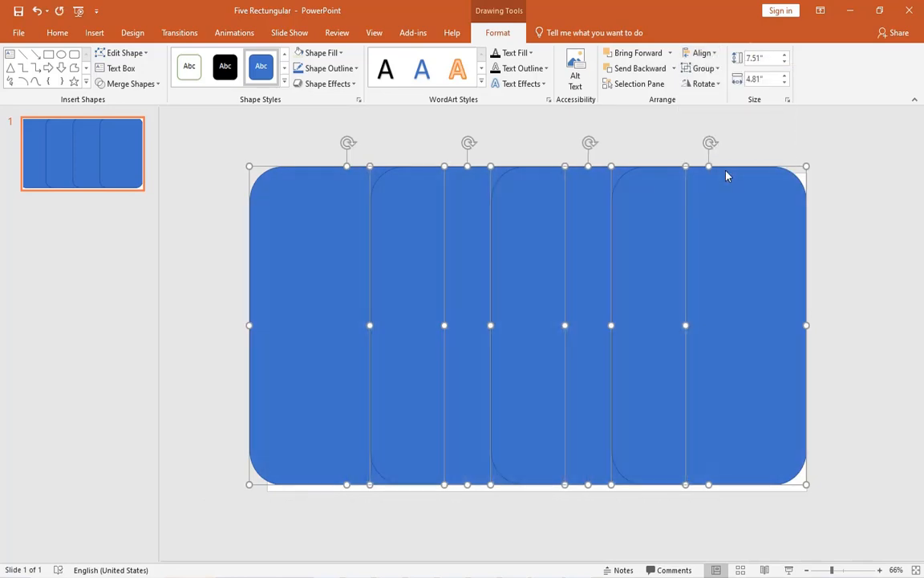
- Fill the four rectangles dark-to-light green, from darkest on the left to lightest on the right
left_click(340, 52)
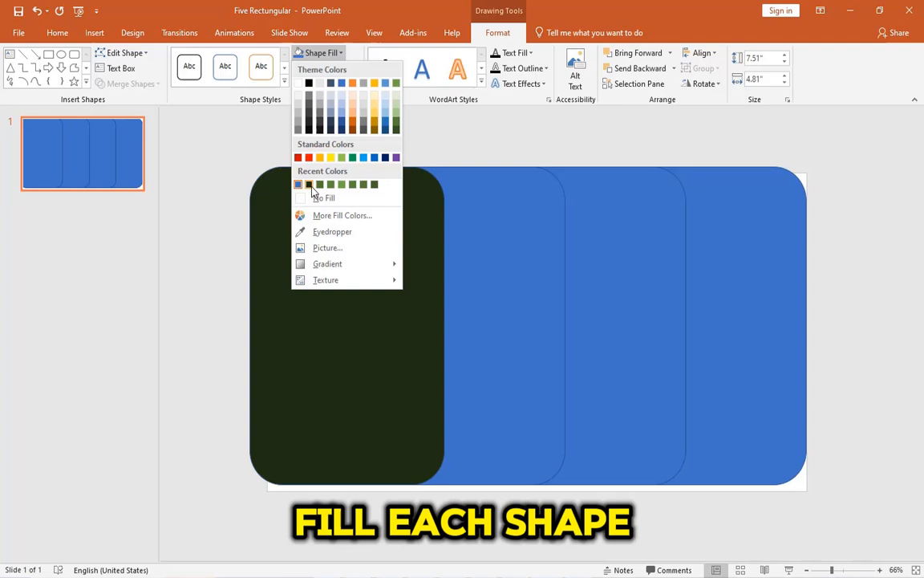
left_click(394, 125)
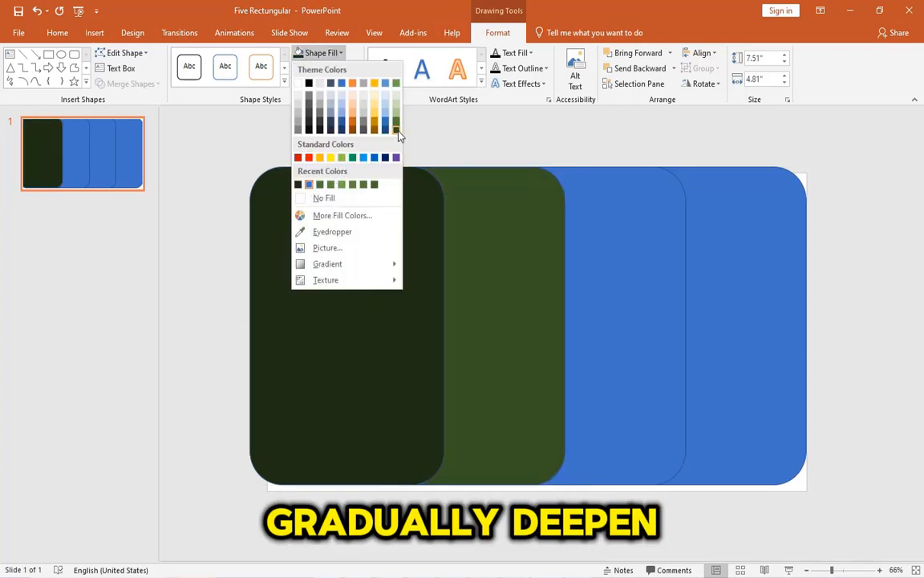
left_click(308, 184)
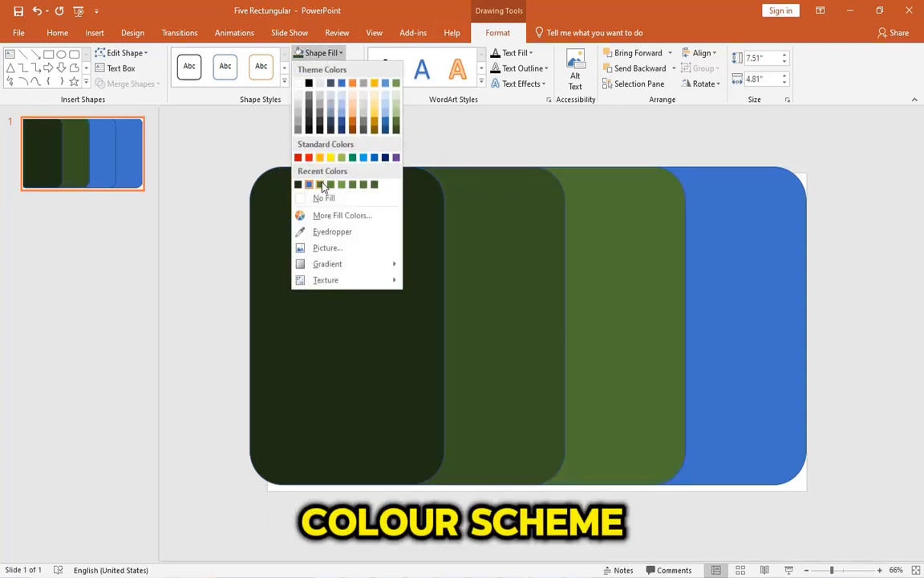
left_click(331, 185)
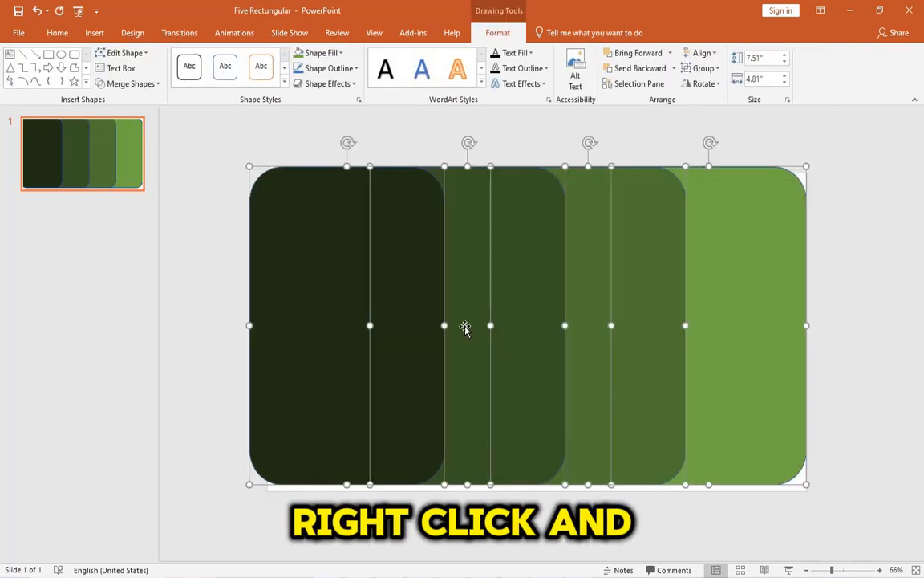
- Remove the outline from the rectangles via Format Shape's No line setting
right_click(465, 328)
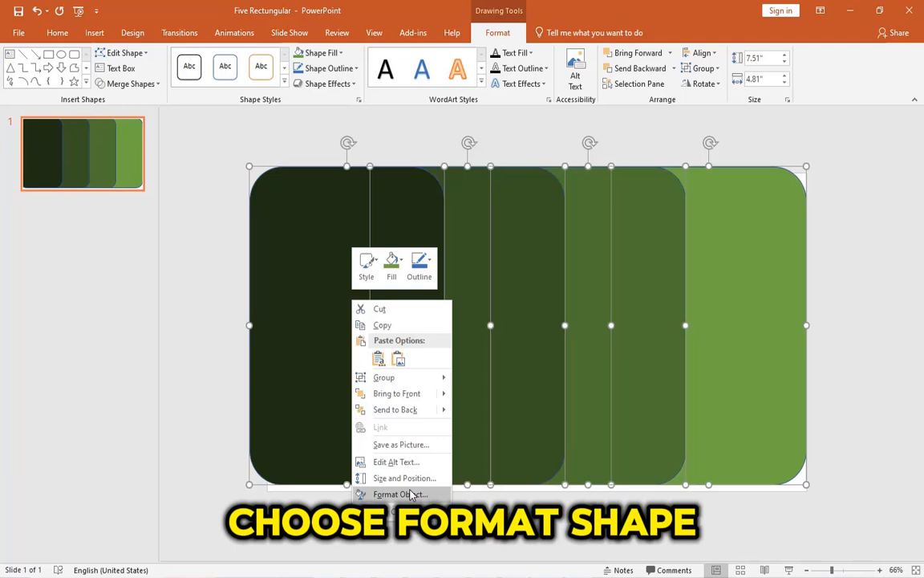
left_click(400, 494)
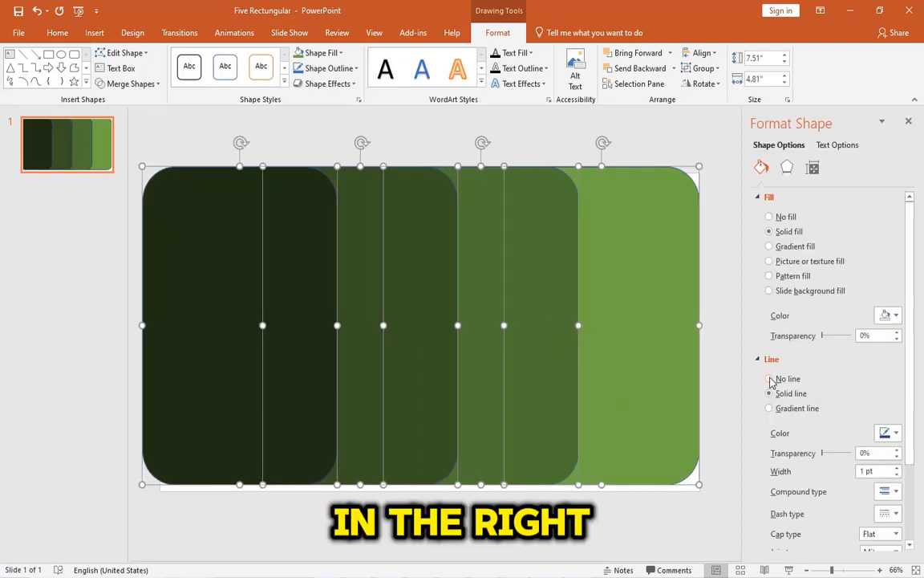
left_click(768, 378)
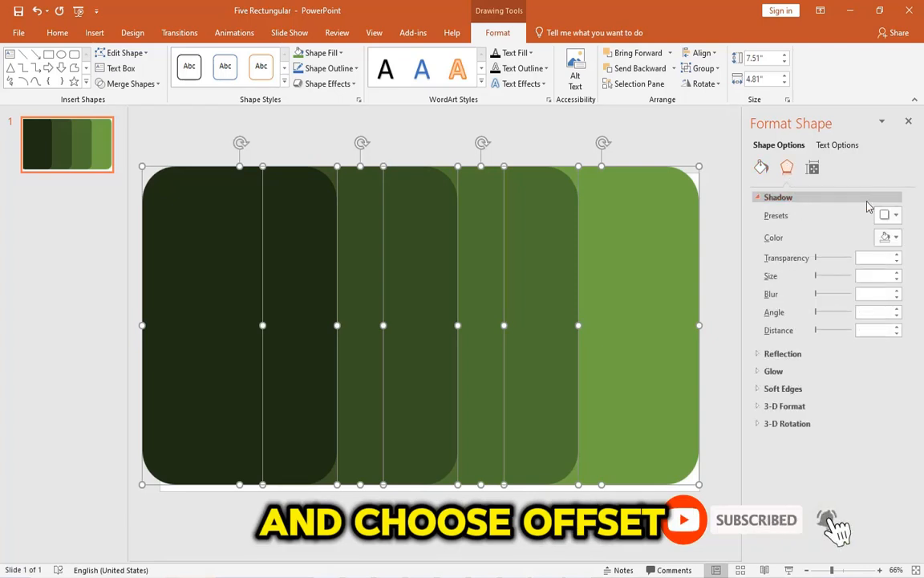
- Apply an offset shadow preset with size 101% and adjusted blur to the rectangles
left_click(888, 215)
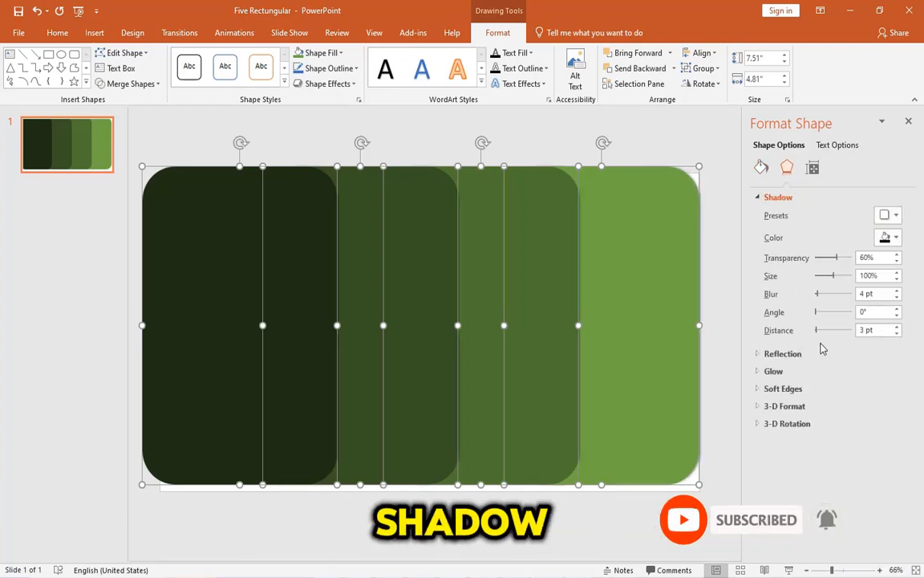
left_click(898, 271)
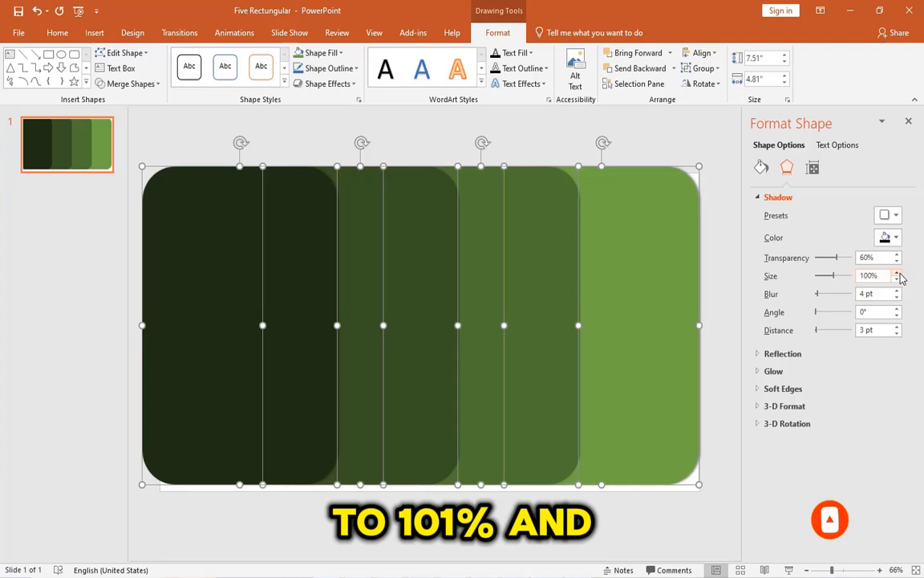
left_click(895, 273)
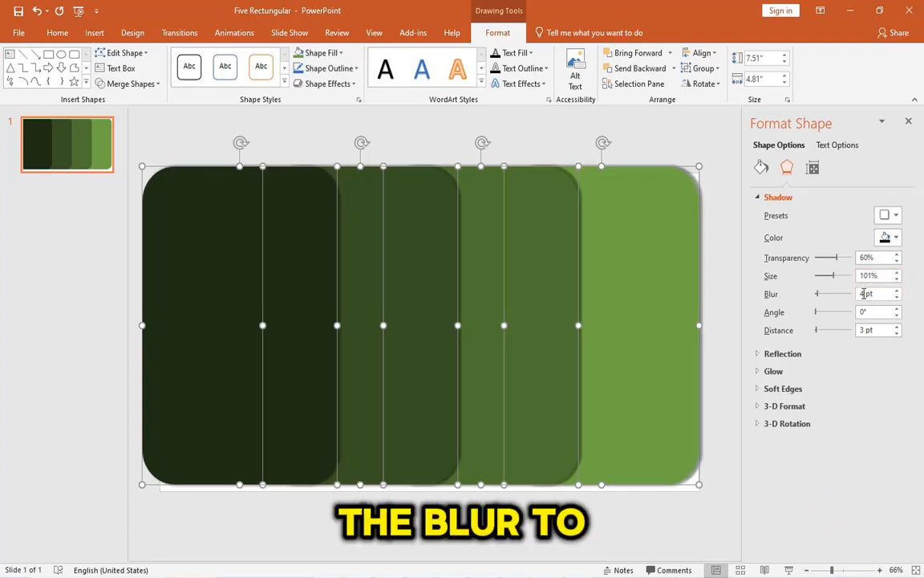
left_click(874, 294)
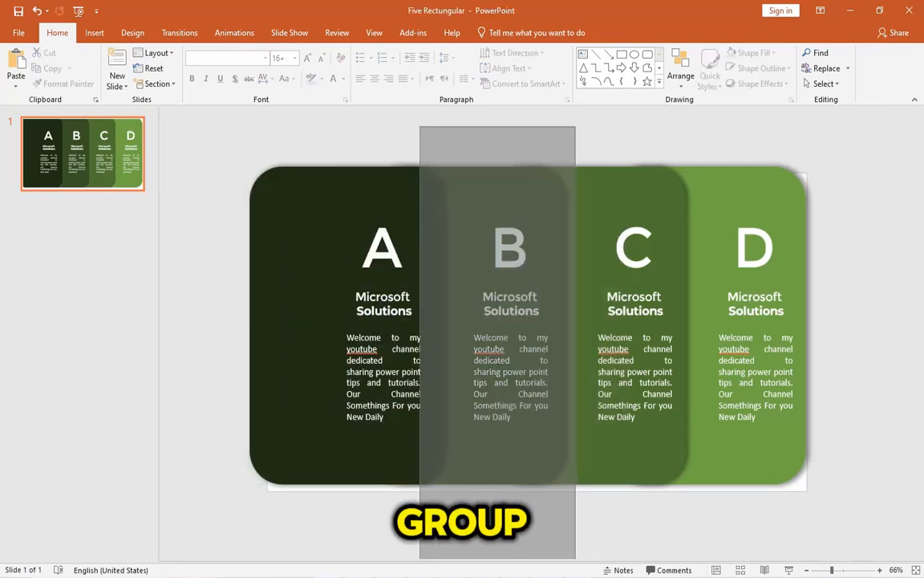
- Add the lettered A–D text boxes with 'Microsoft Solutions' headings and descriptions onto the panels
left_click(754, 241)
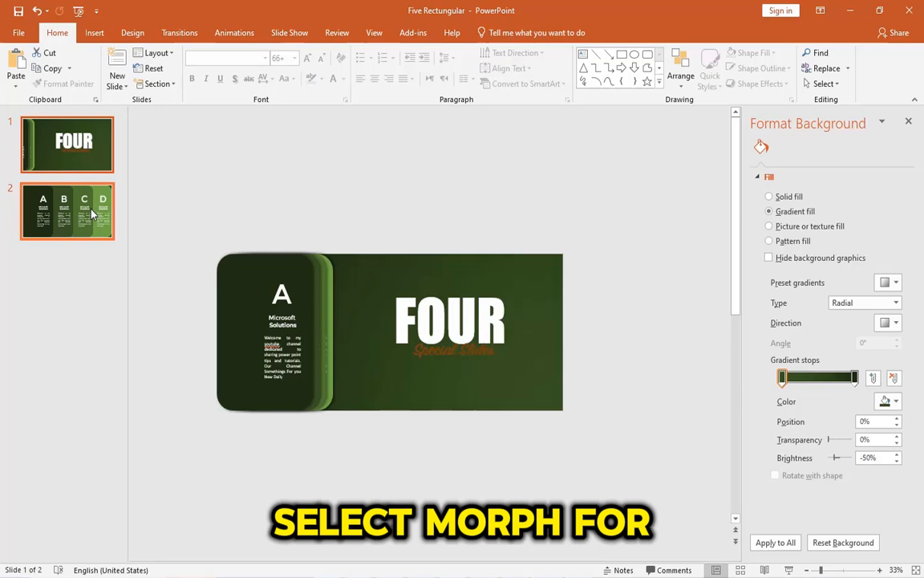
- Apply the Morph transition so the FOUR title slide flows into the panel slide
left_click(180, 32)
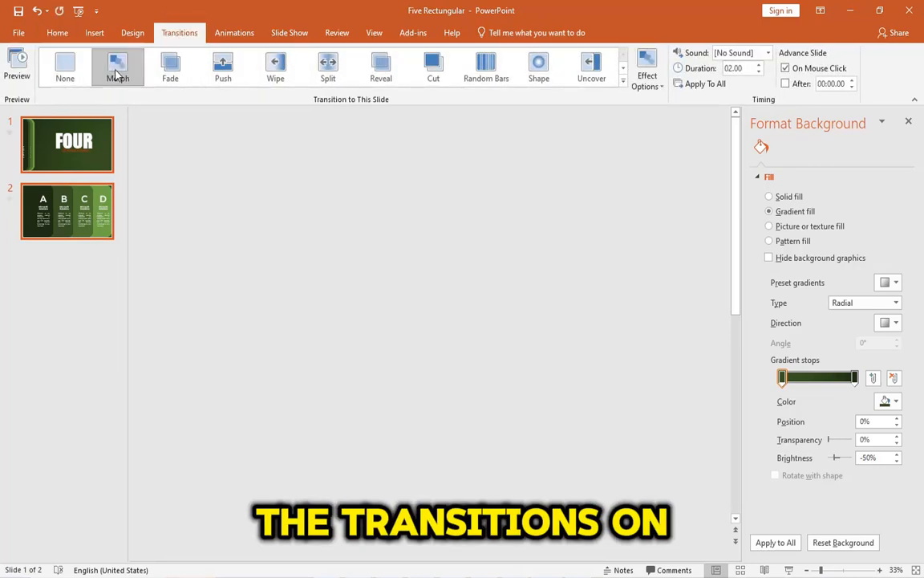
left_click(16, 64)
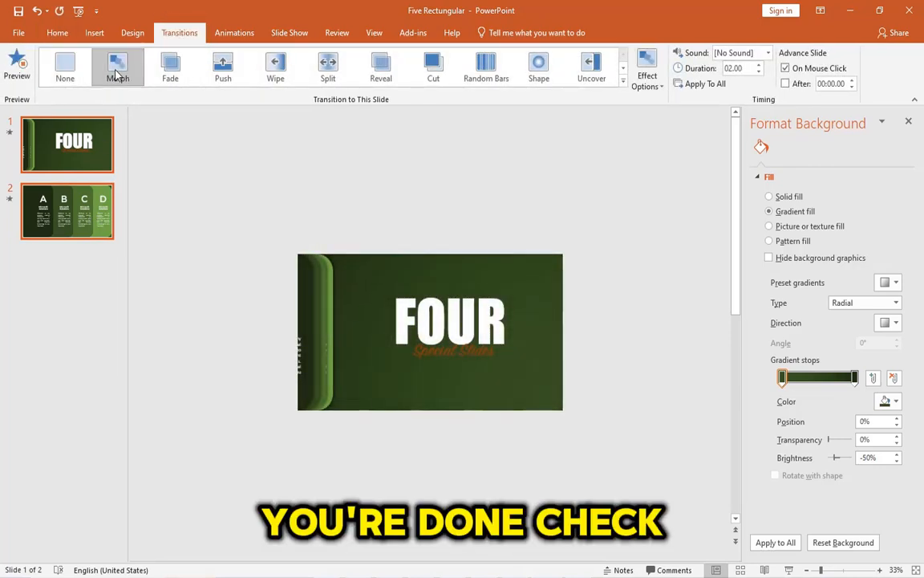